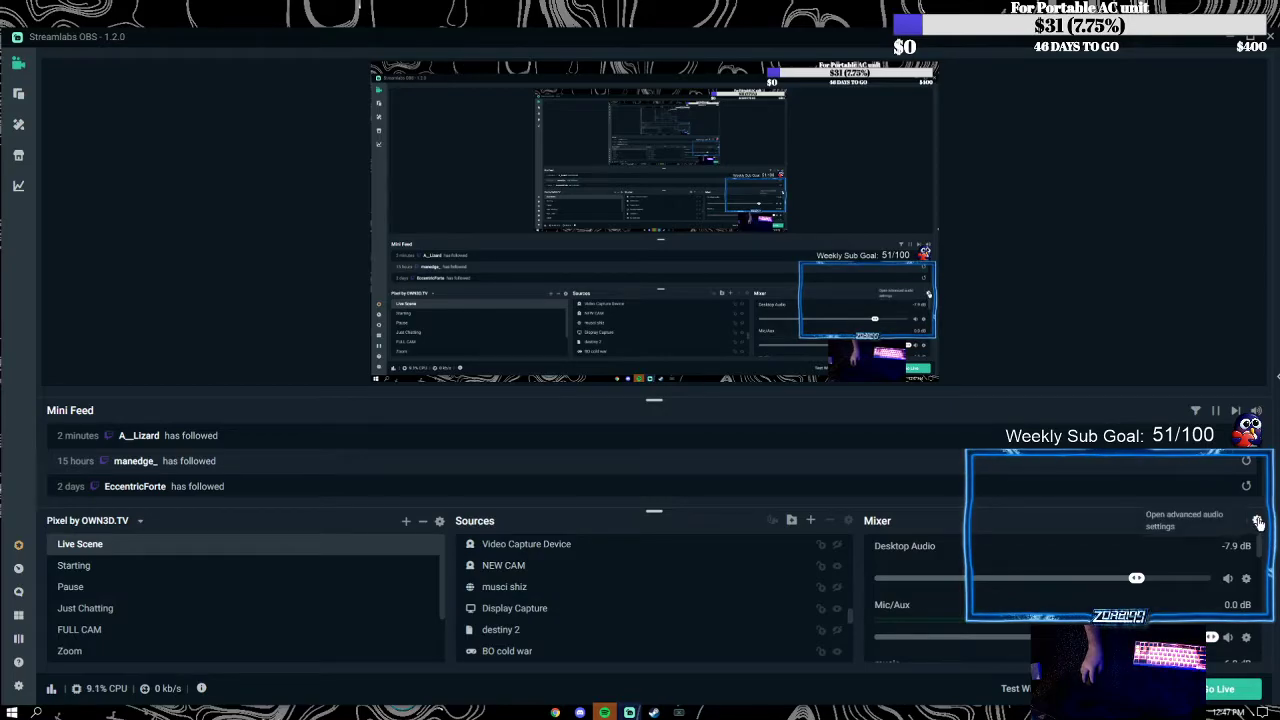
Open Advanced Audio Settings from the Mixer gear to review each source's tracks
left_click(1258, 520)
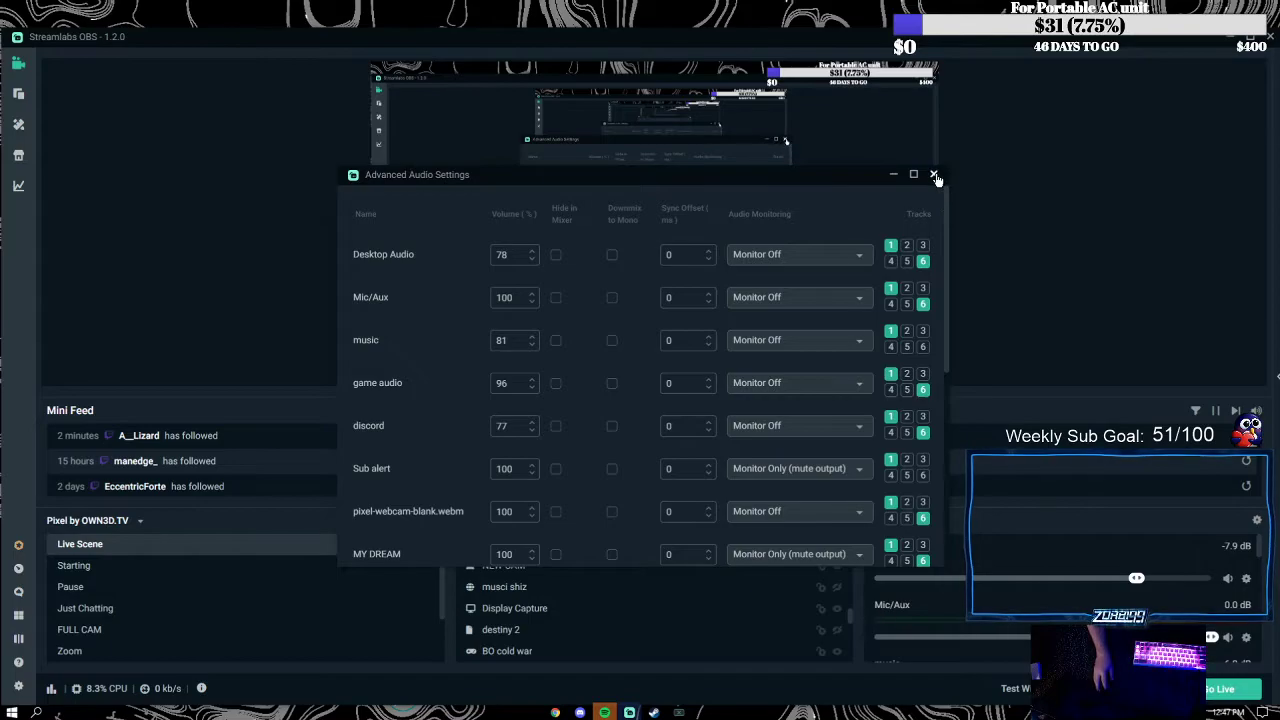
In Output settings, toggle the Twitch VOD checkbox off and back on
left_click(935, 174)
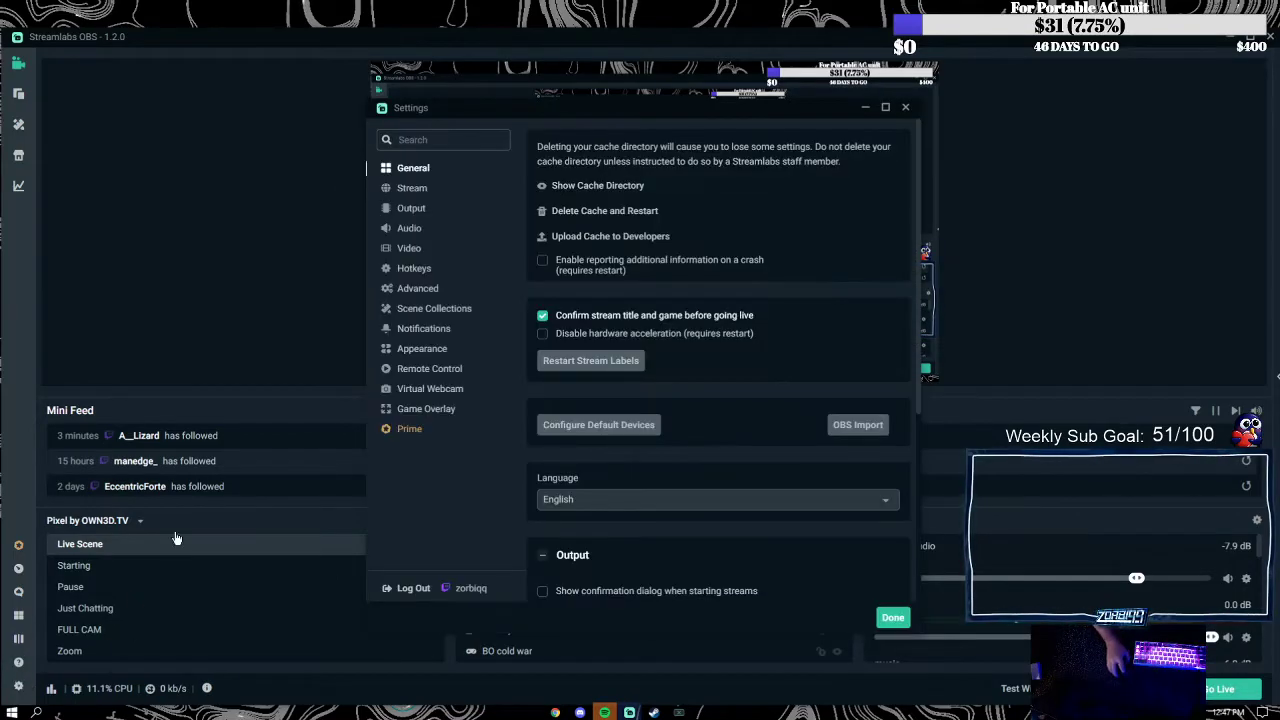
left_click(411, 208)
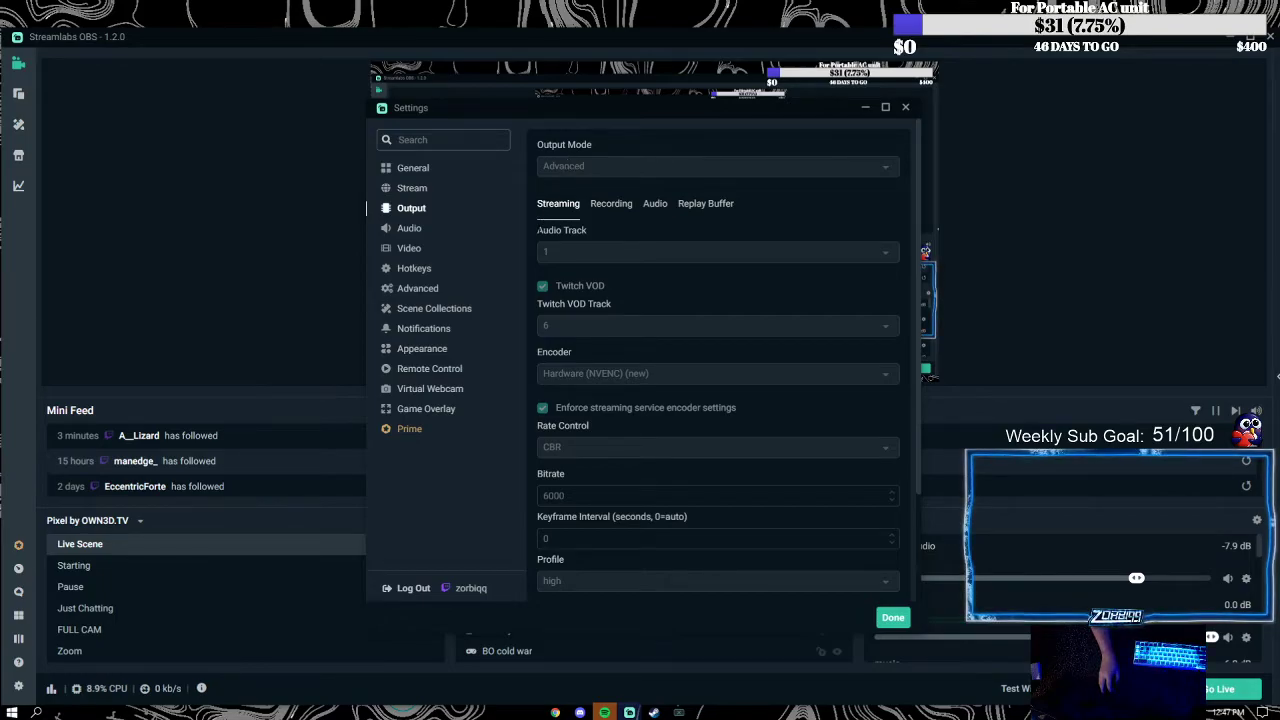
left_click(543, 286)
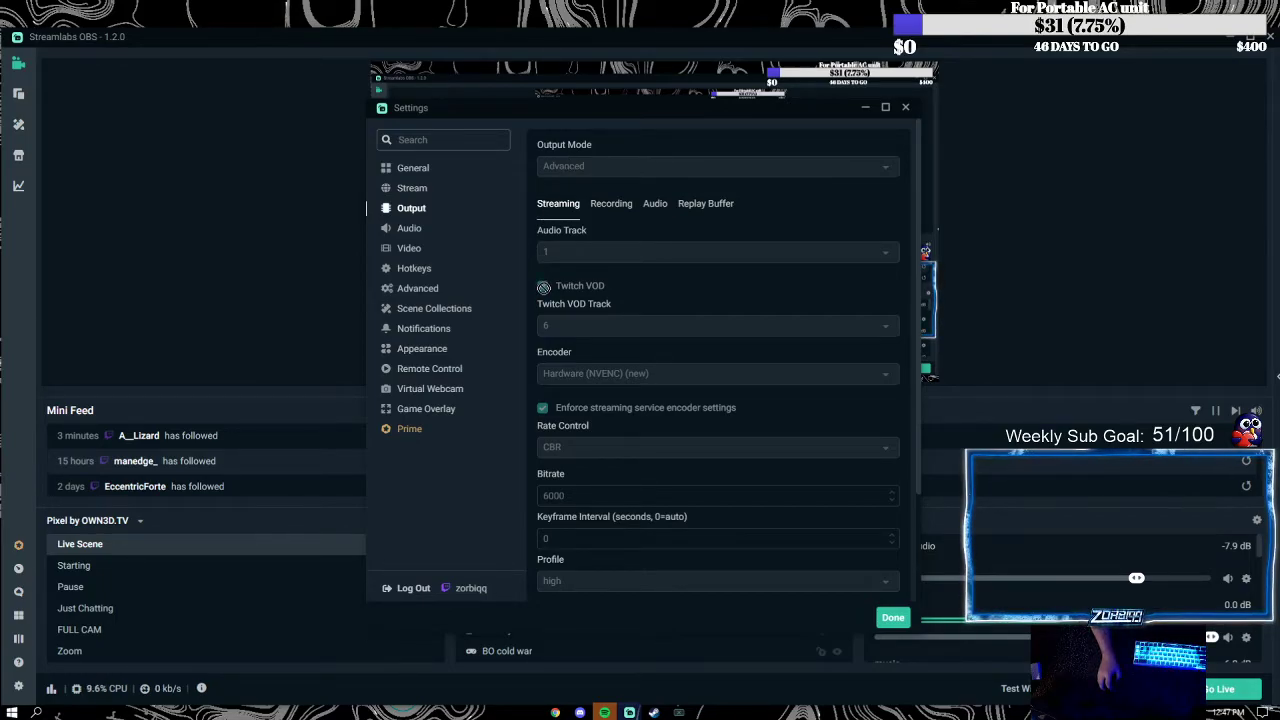
left_click(543, 286)
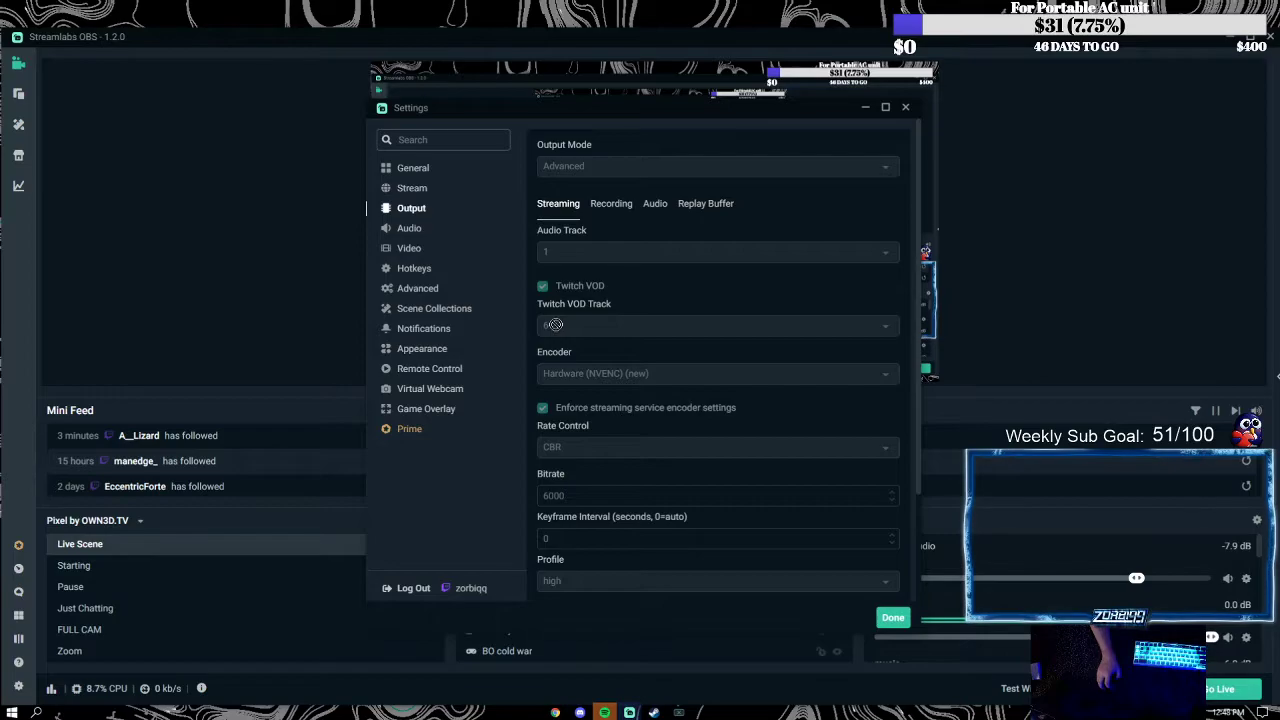
Open the Twitch VOD track choices, scroll the list, then close the settings window
left_click(892, 617)
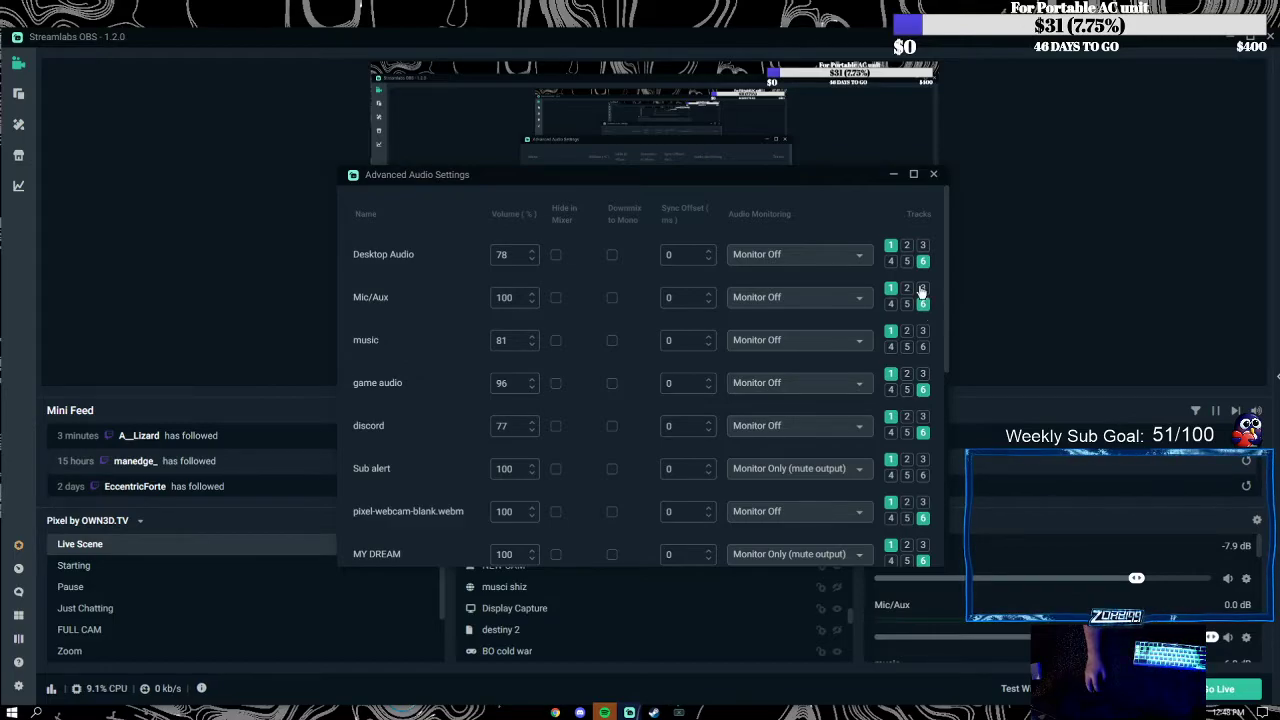
scroll("down", 3)
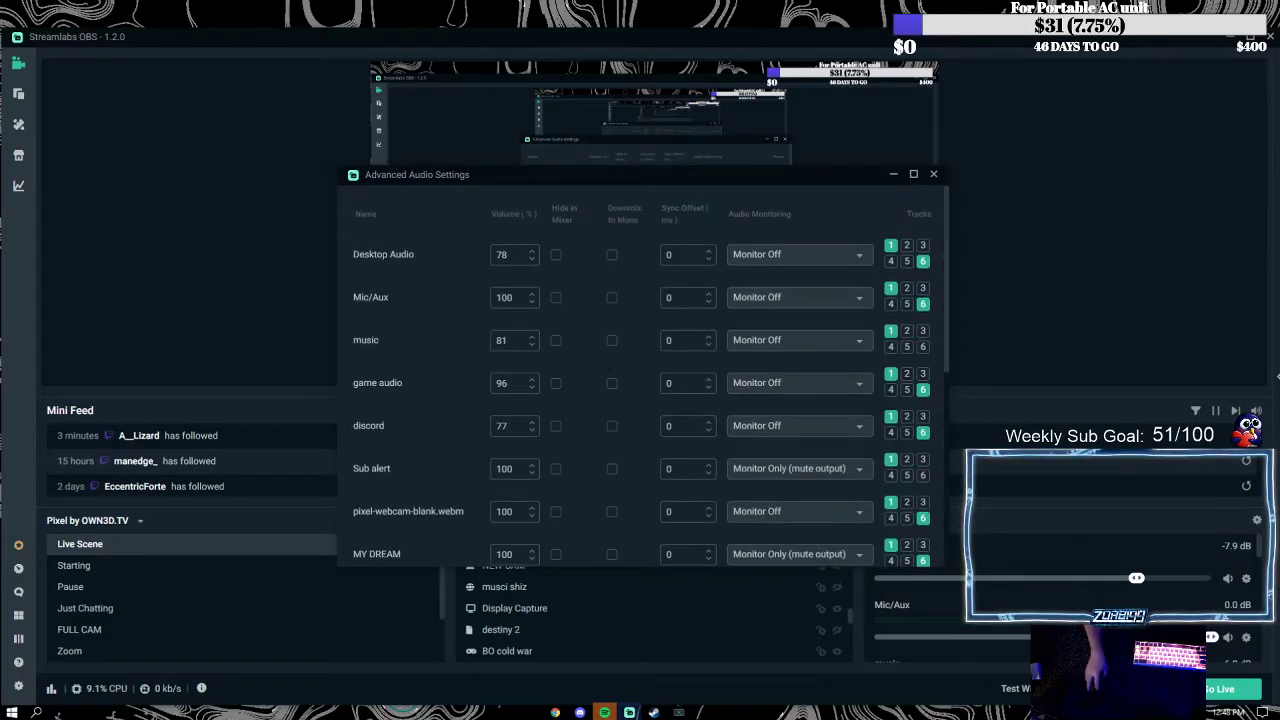
left_click(933, 174)
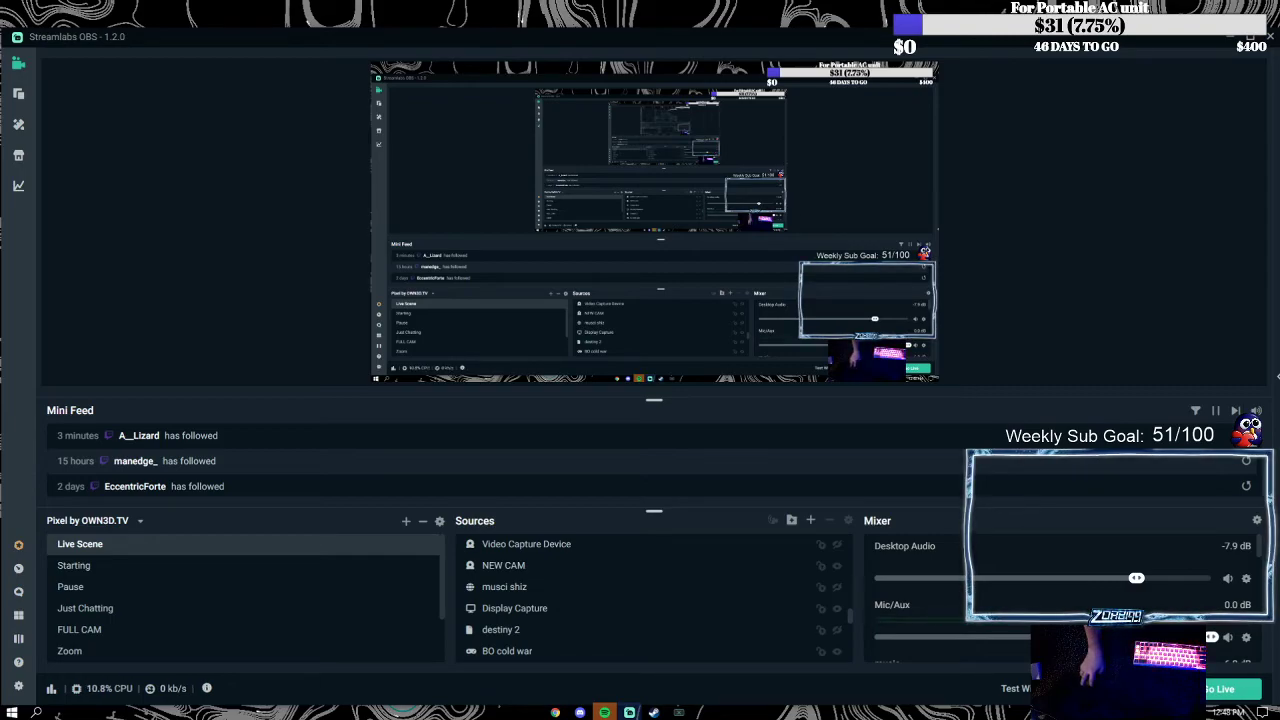